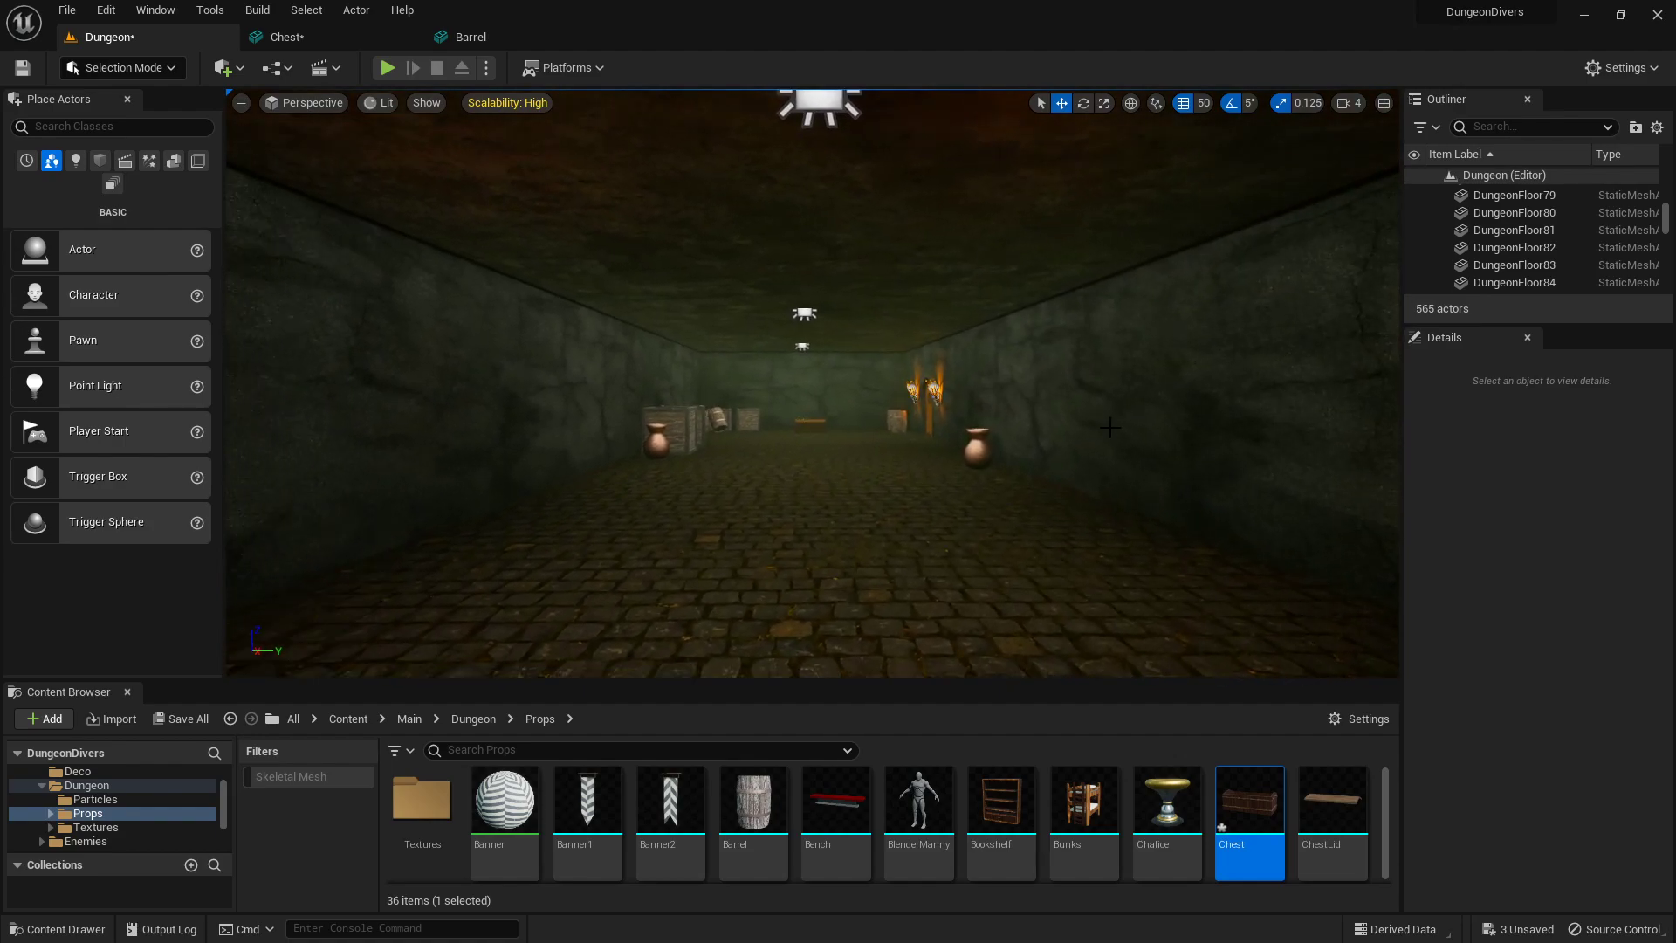
mouse_move(388, 68)
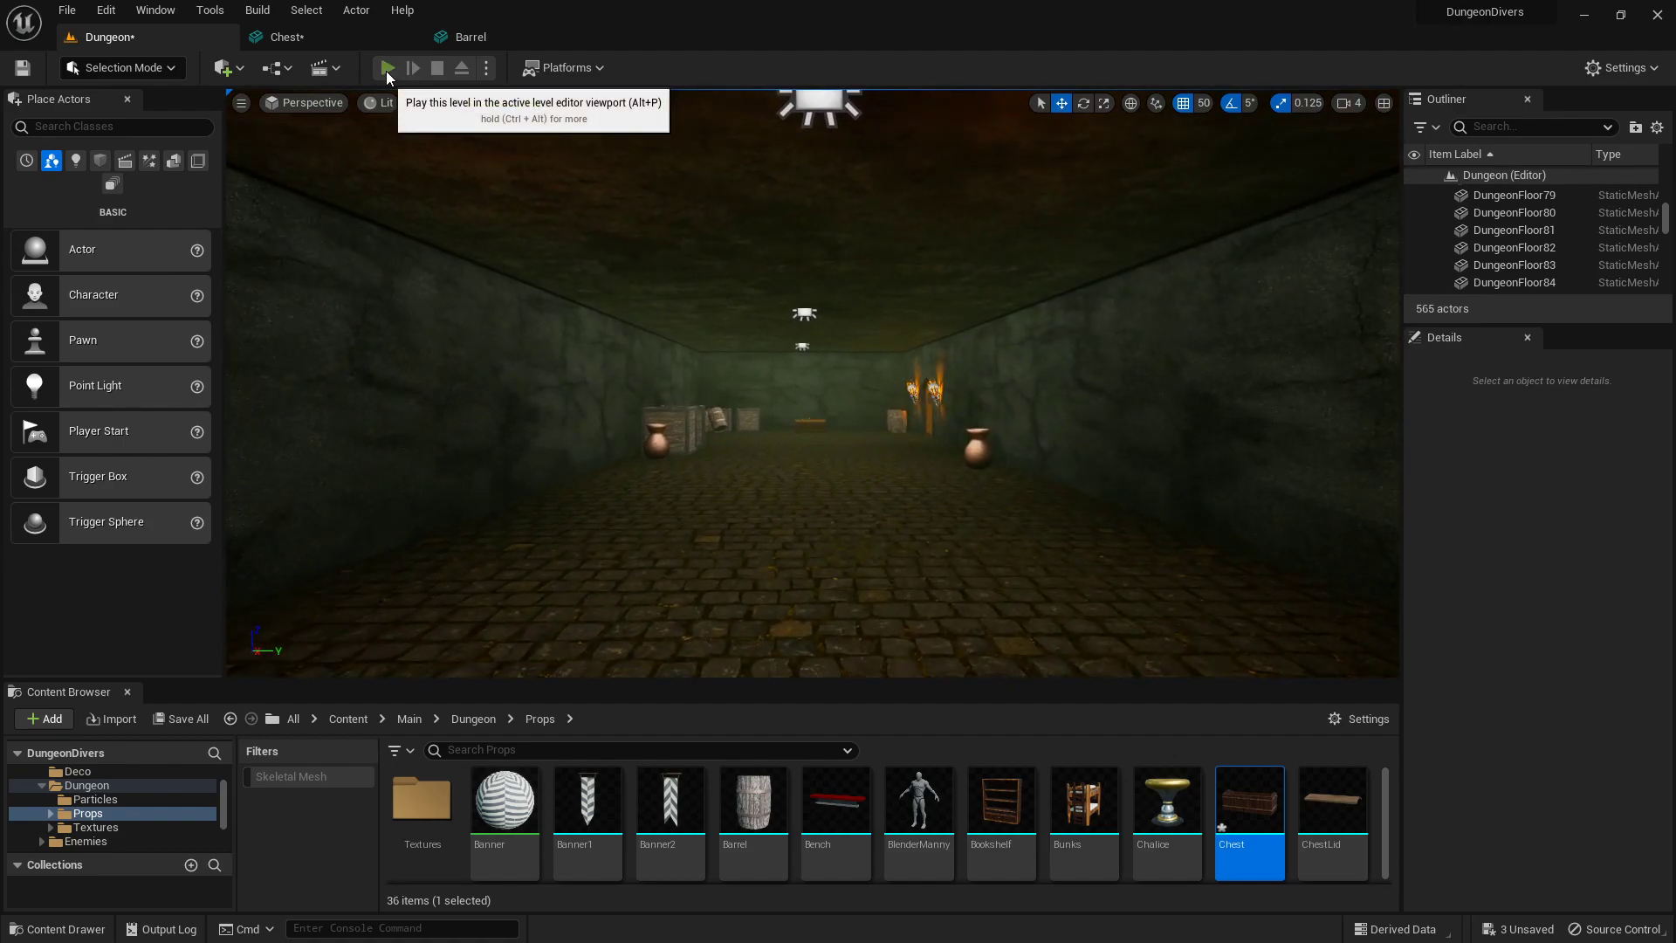
Launch a play-in-editor session of the Dungeon level showing the 'Steal the Chalice' objective
left_click(388, 68)
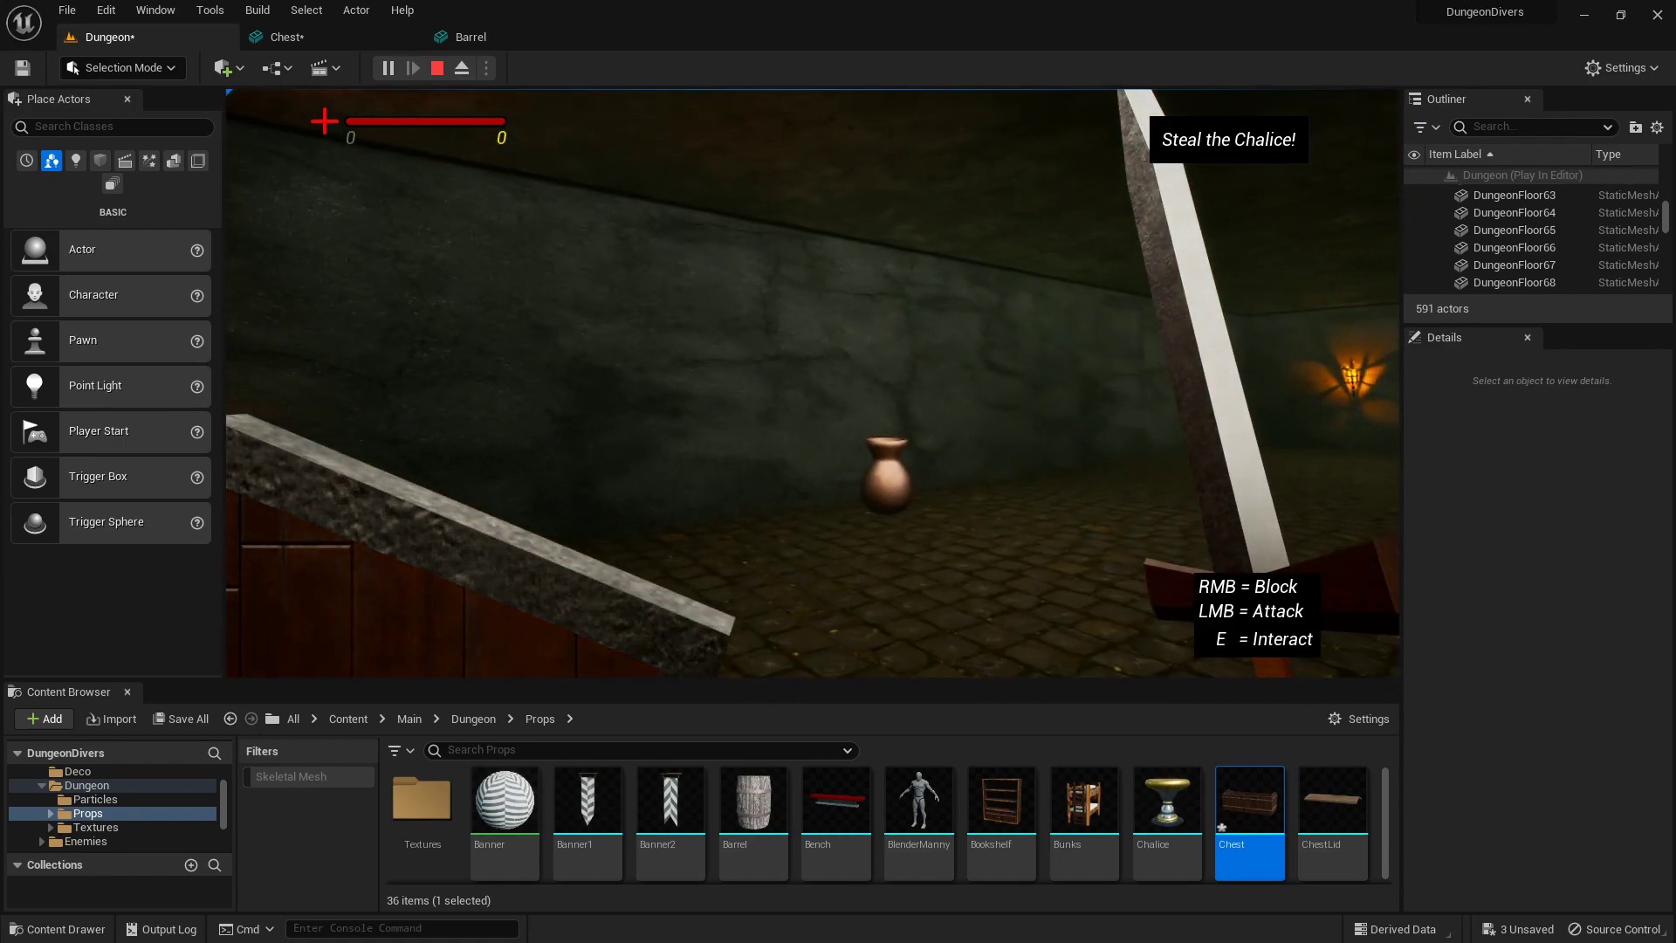
Stop the play session and set the viewport view mode to Unlit
left_click(437, 68)
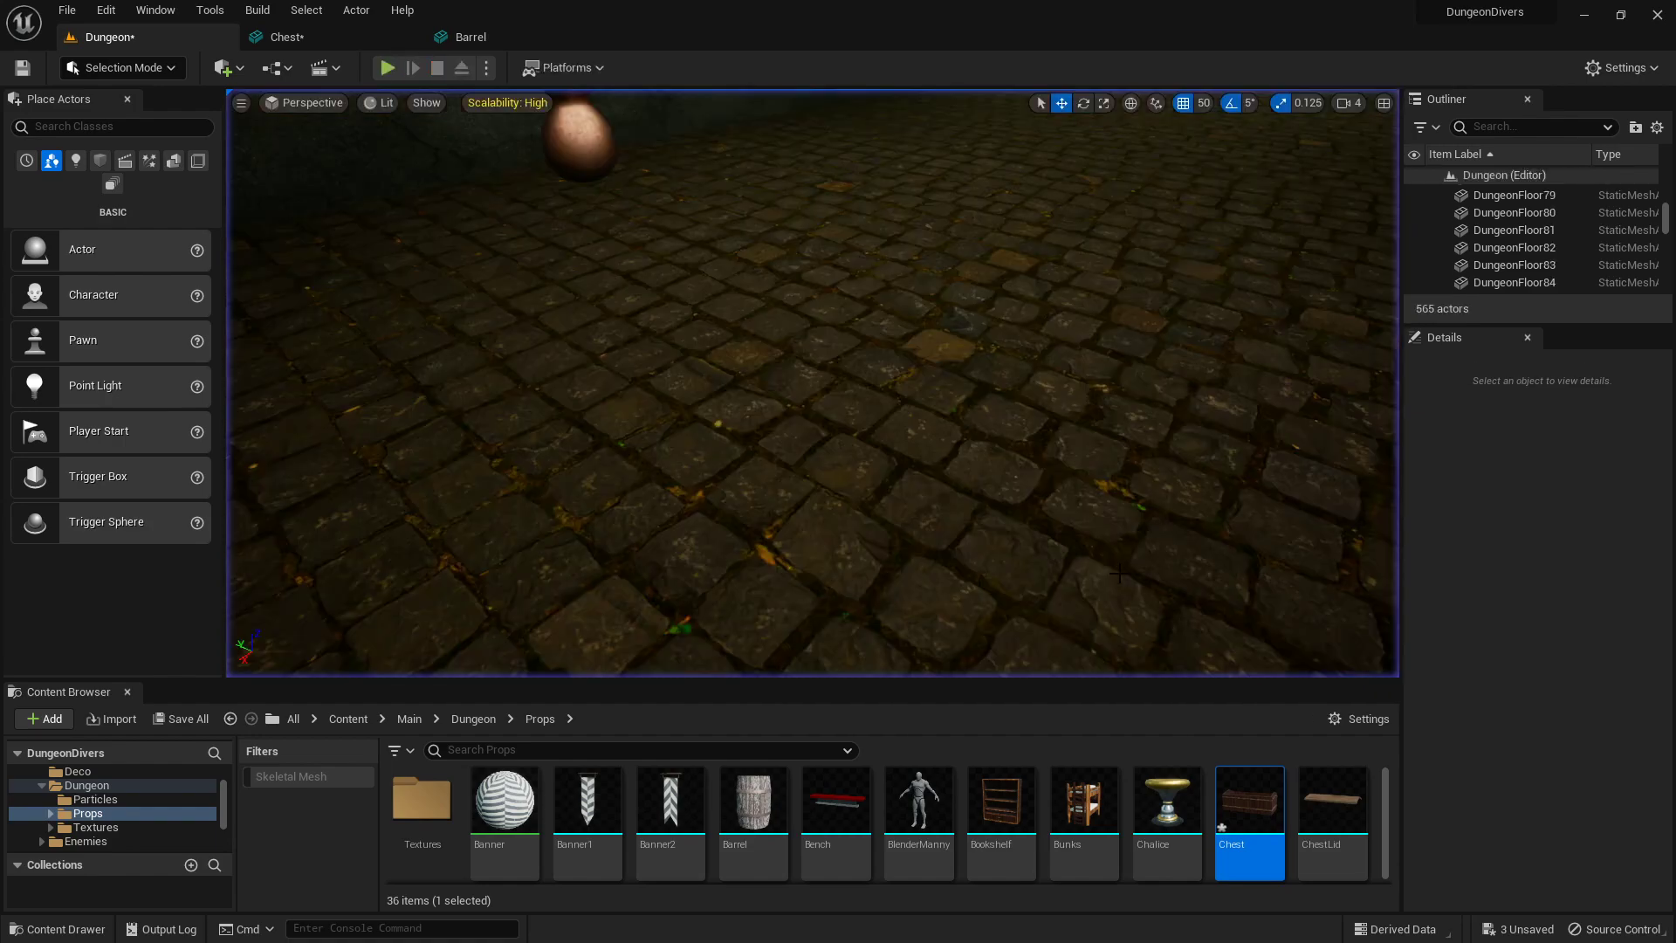
left_click(382, 103)
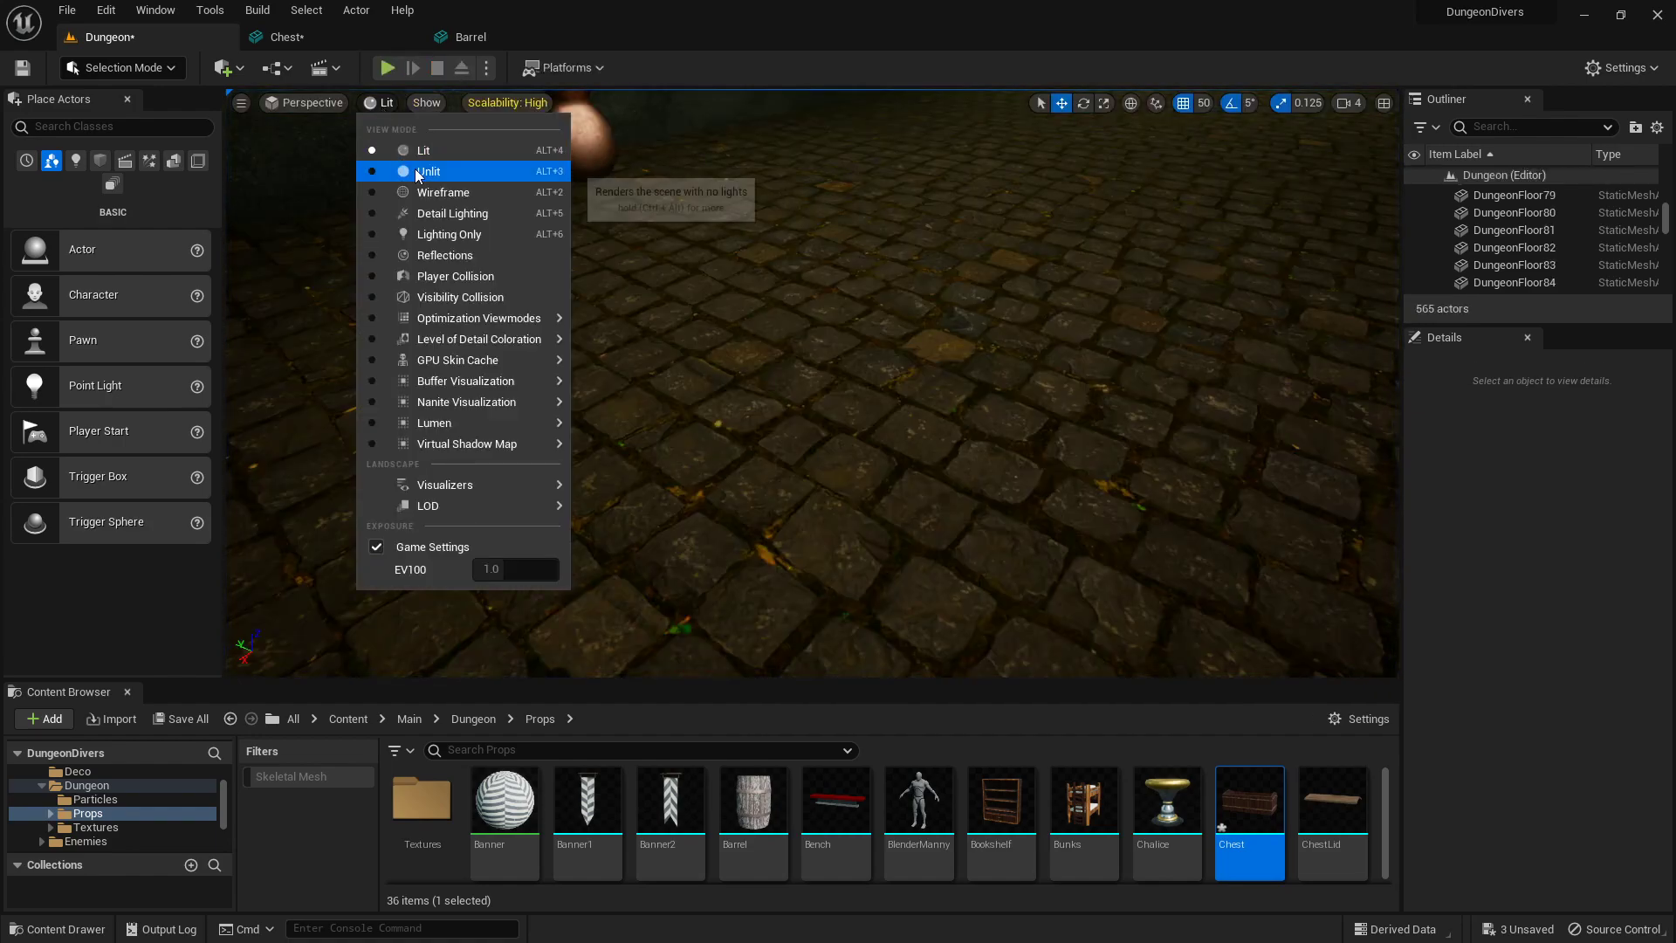
left_click(428, 171)
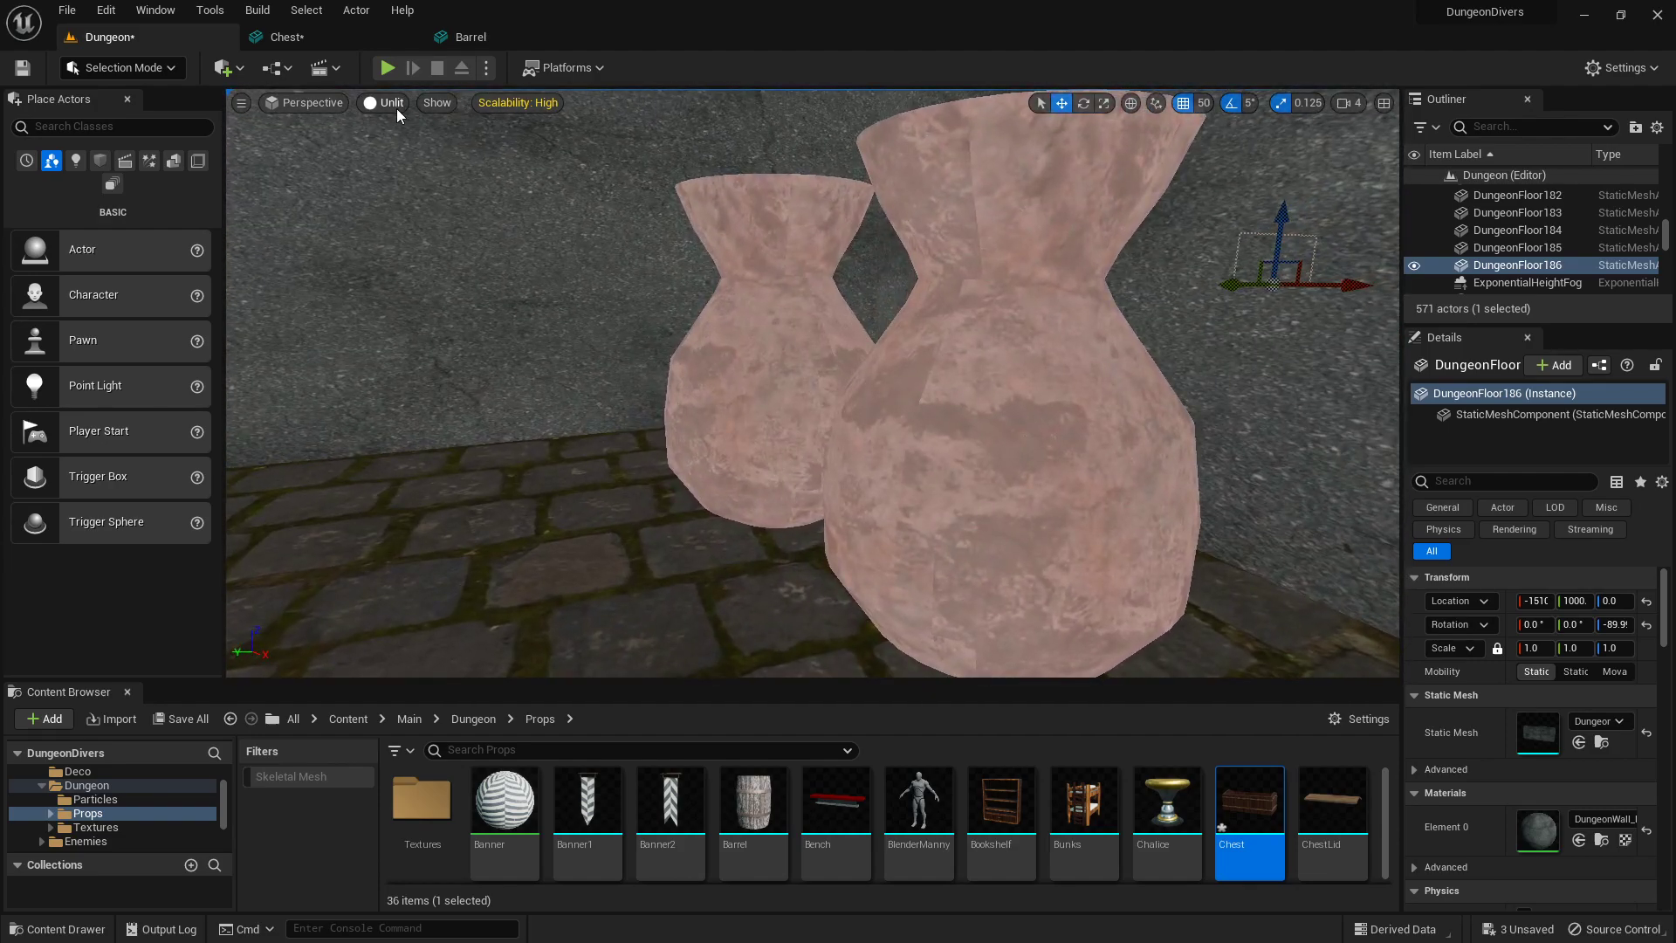
Set the viewport view mode back to Lit so torchlight and shadows render
left_click(388, 103)
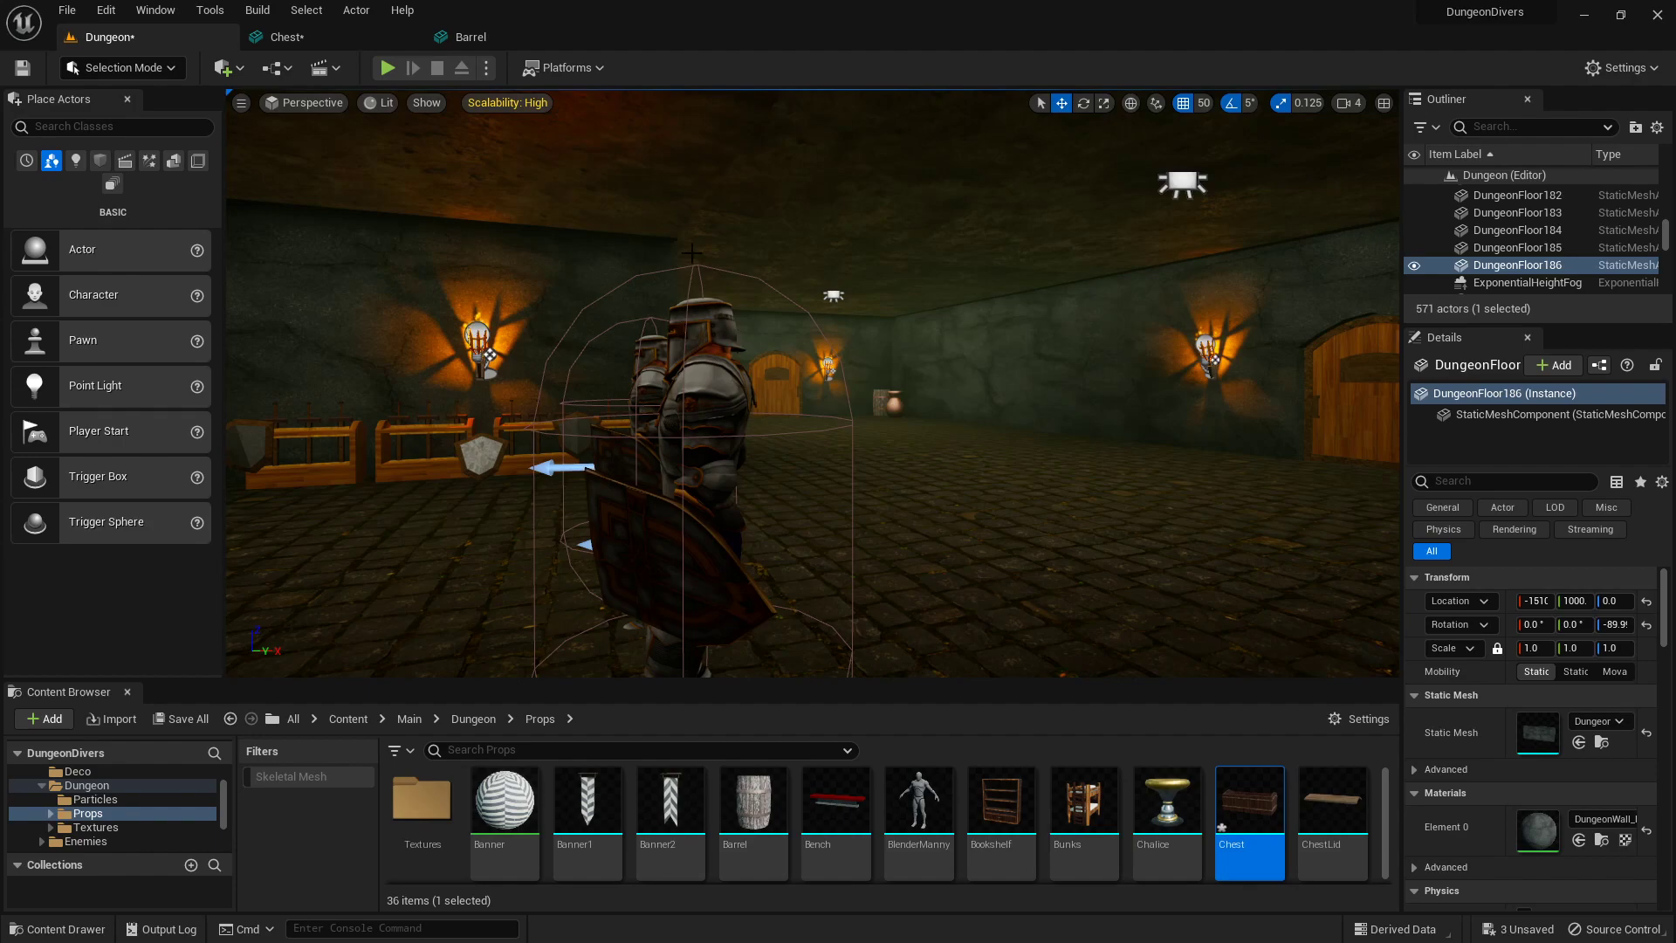
mouse_move(387, 68)
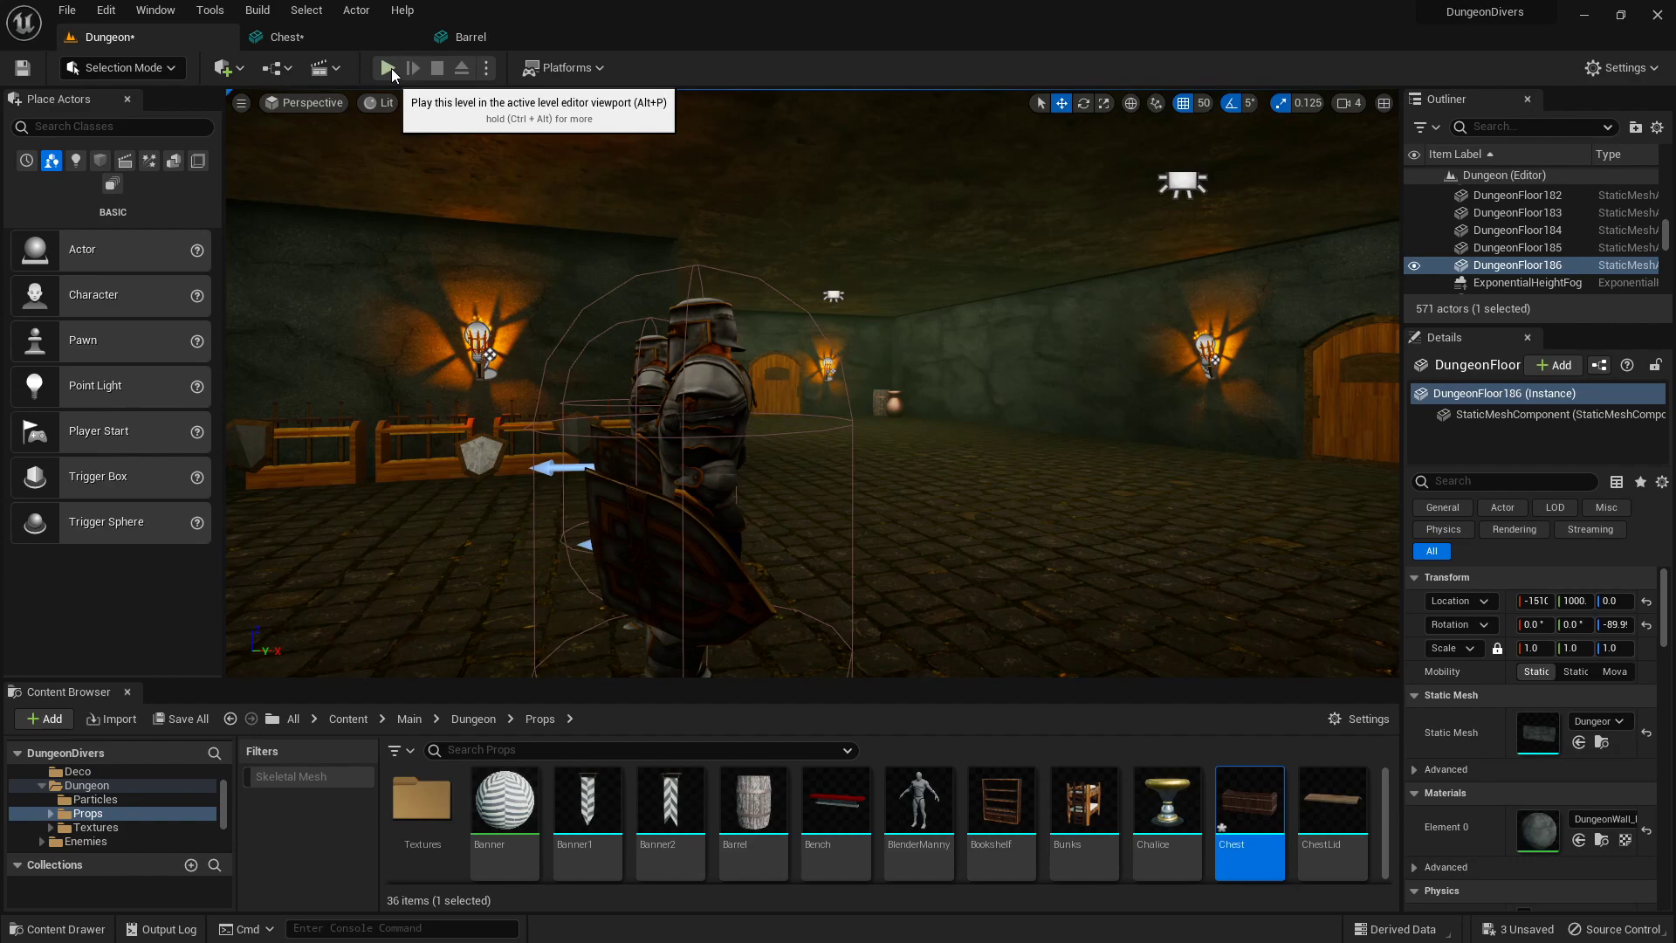
Run another play session of the lit Dungeon level, playing until the HUD counter reaches 17
left_click(391, 68)
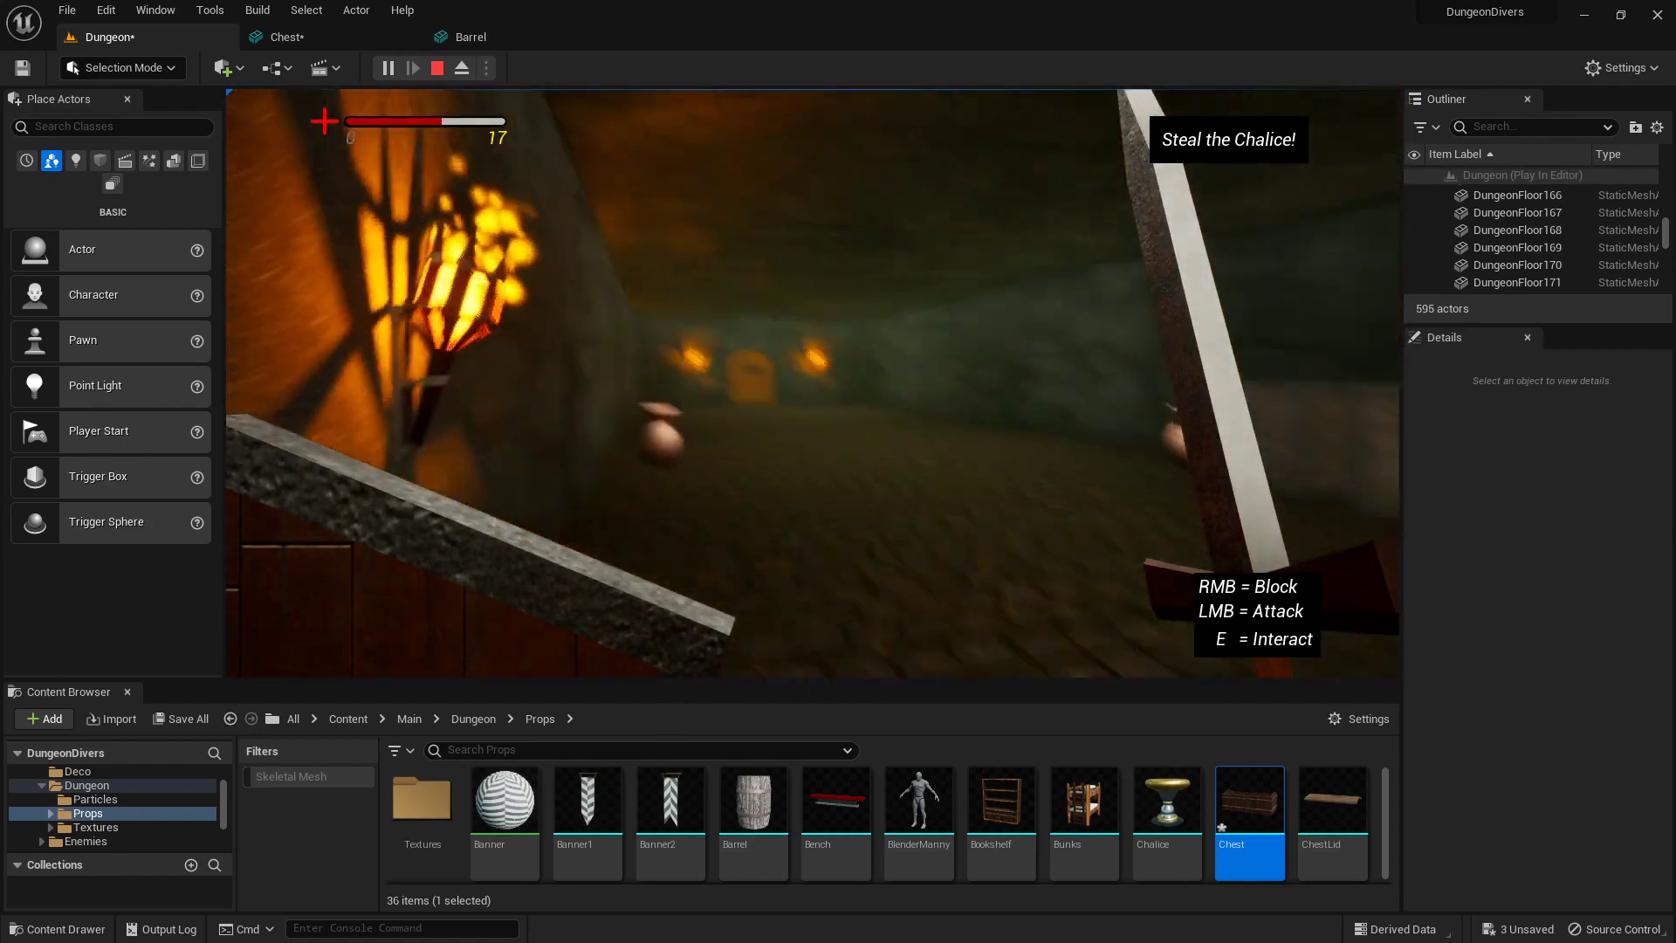
Stop the play session to resume editing the lit dungeon corridor
left_click(437, 68)
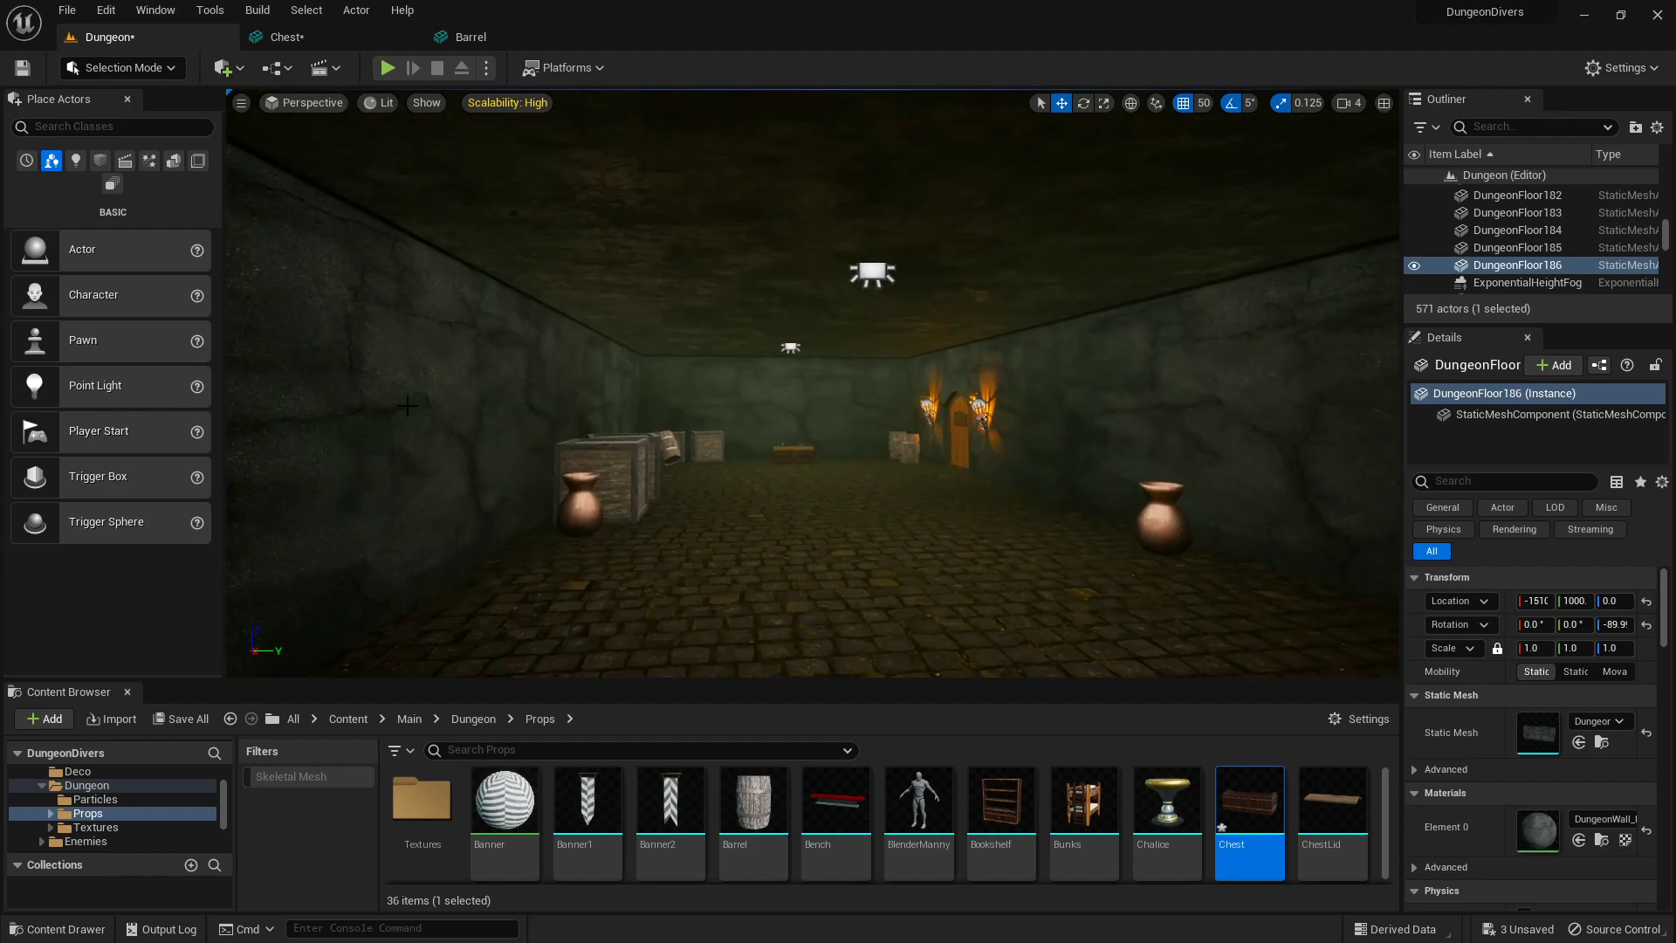
mouse_move(1173, 531)
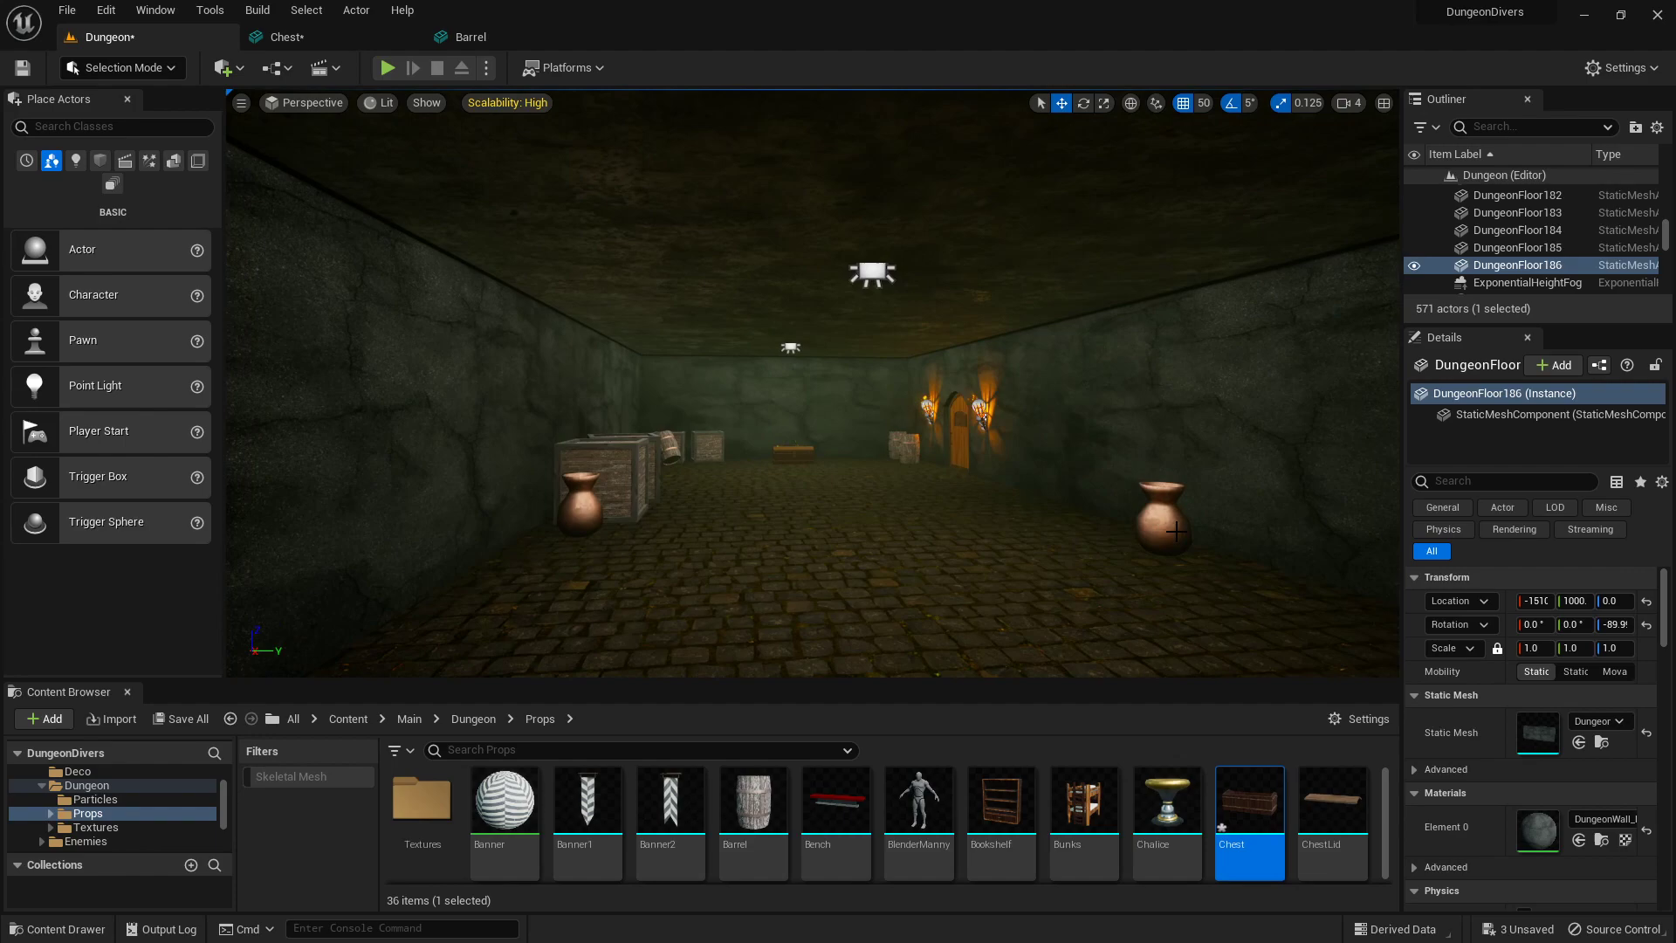